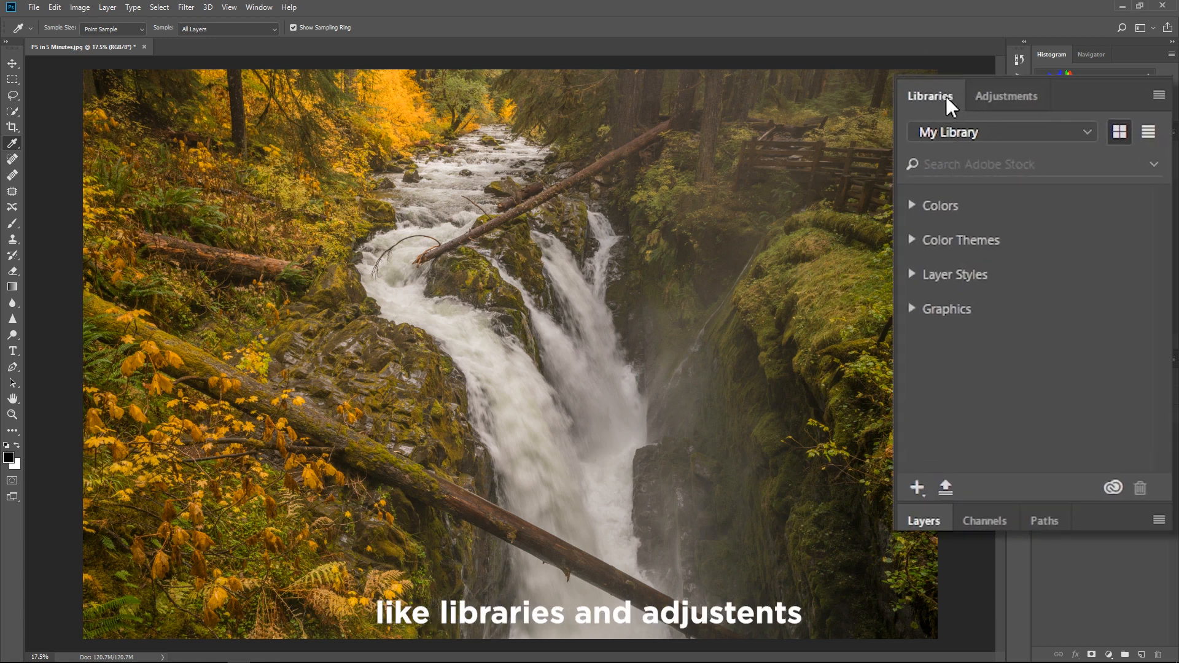
# Step: Close the Libraries/Adjustments tab group and one more unneeded panel tab
pyautogui.click(1159, 96)
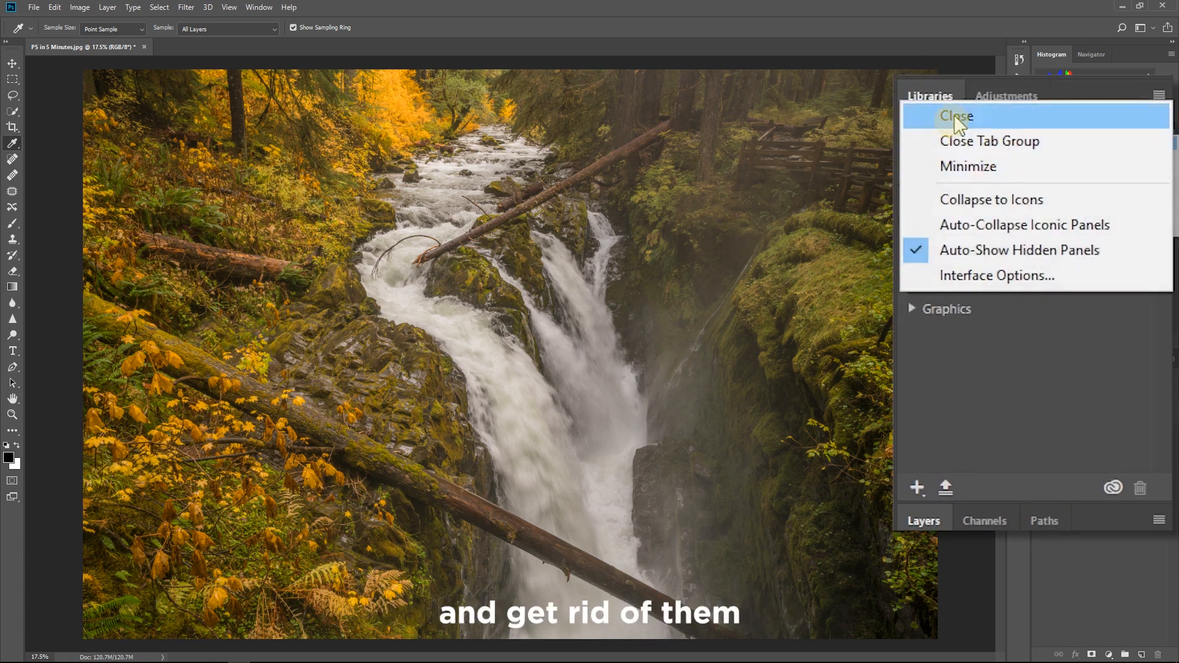
pyautogui.click(956, 116)
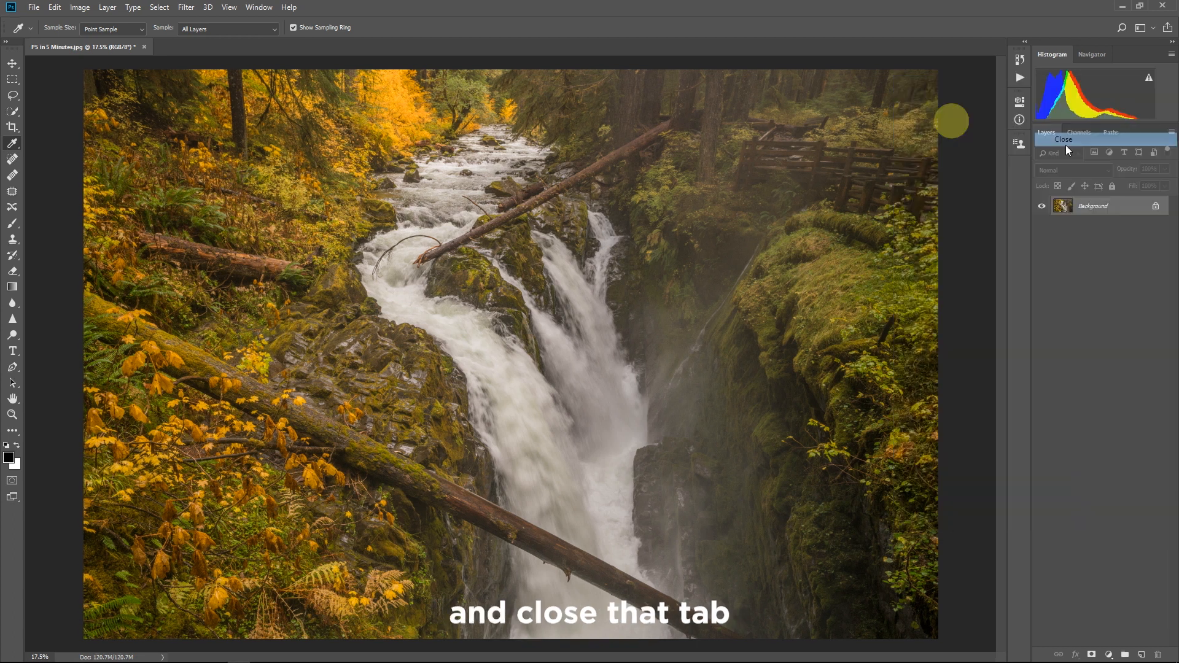
pyautogui.click(1046, 133)
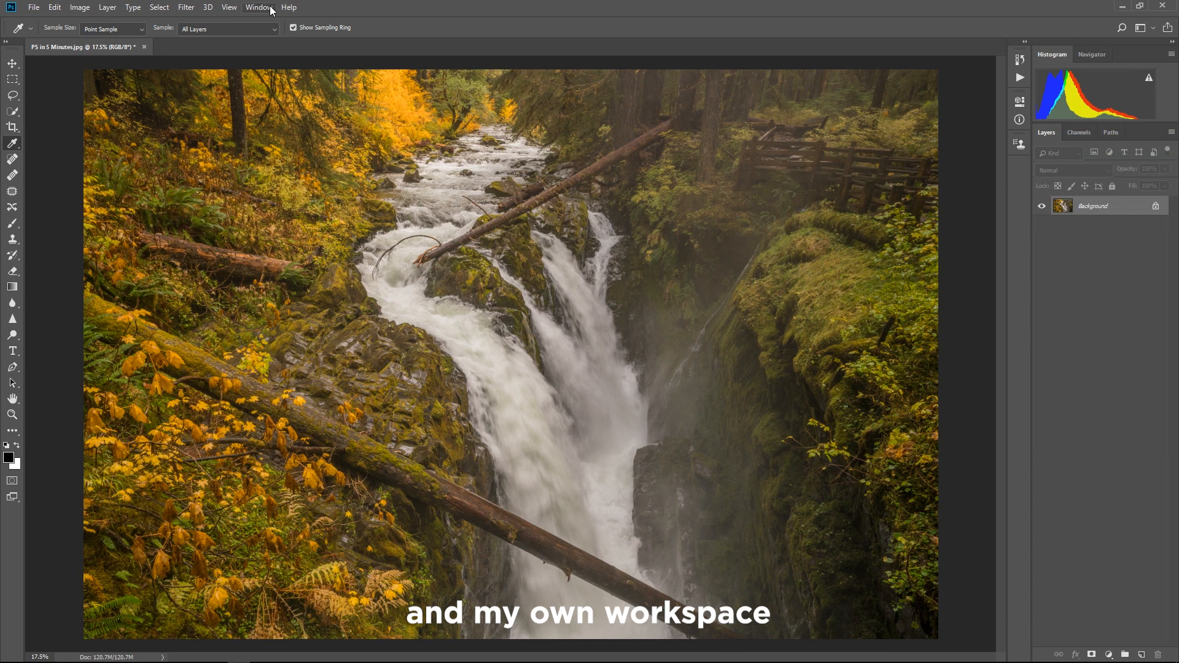
# Step: Show the Properties panel from the Window menu and close the floating Info panel
pyautogui.click(258, 7)
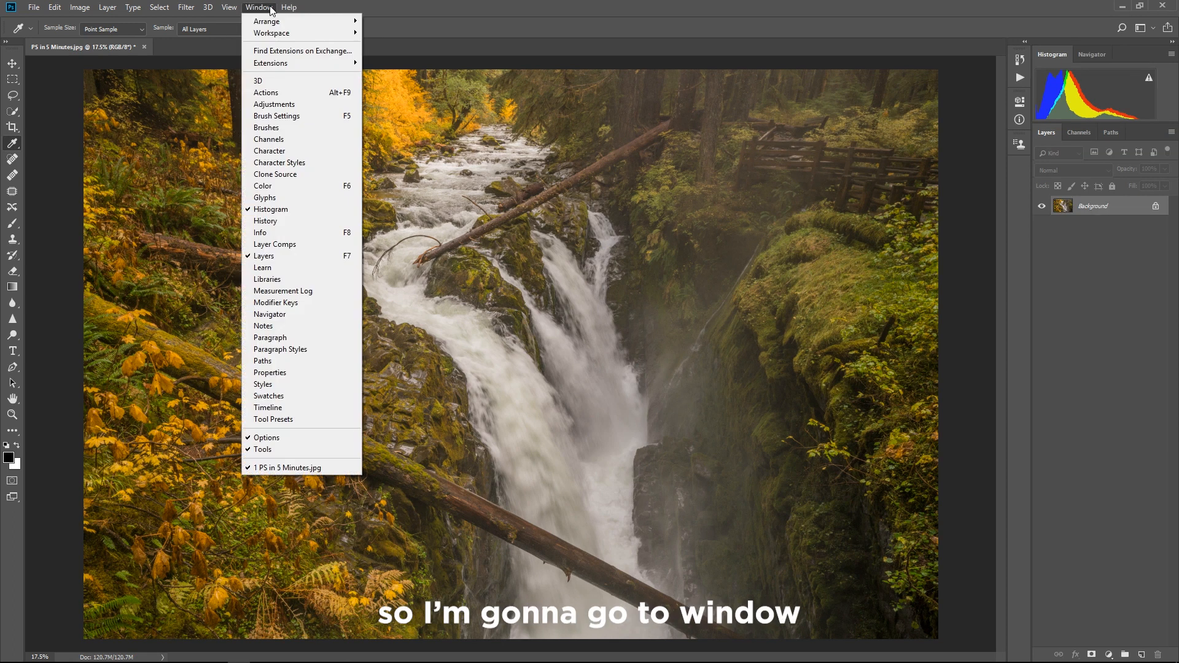
pyautogui.moveTo(235, 332)
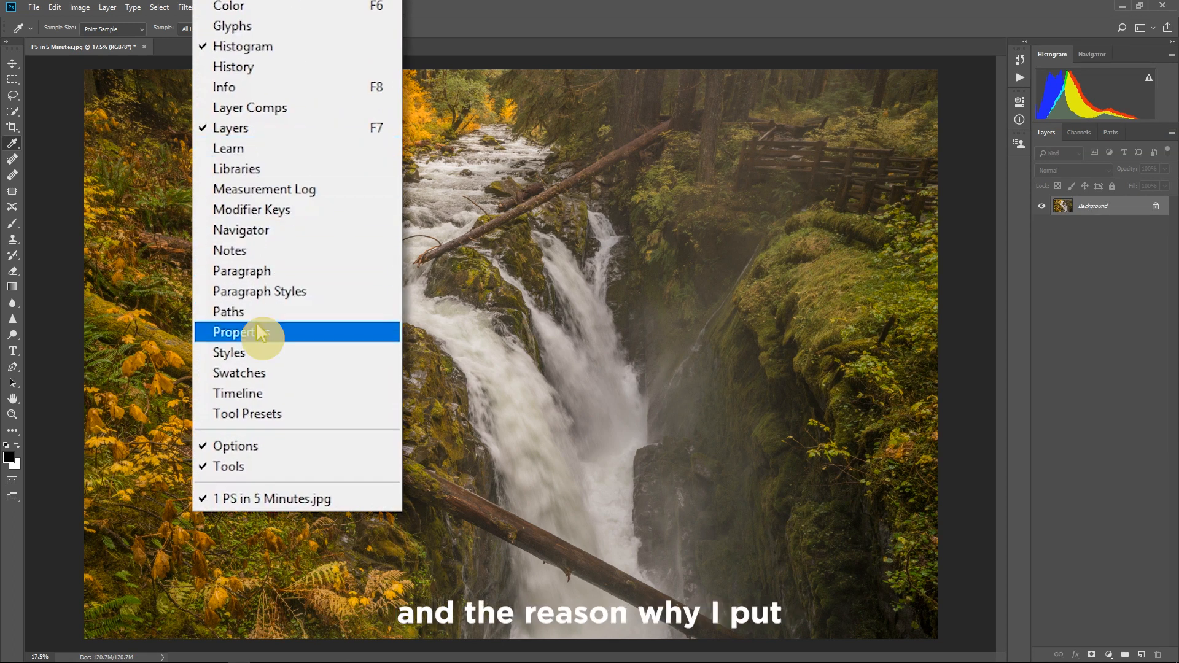
pyautogui.click(237, 332)
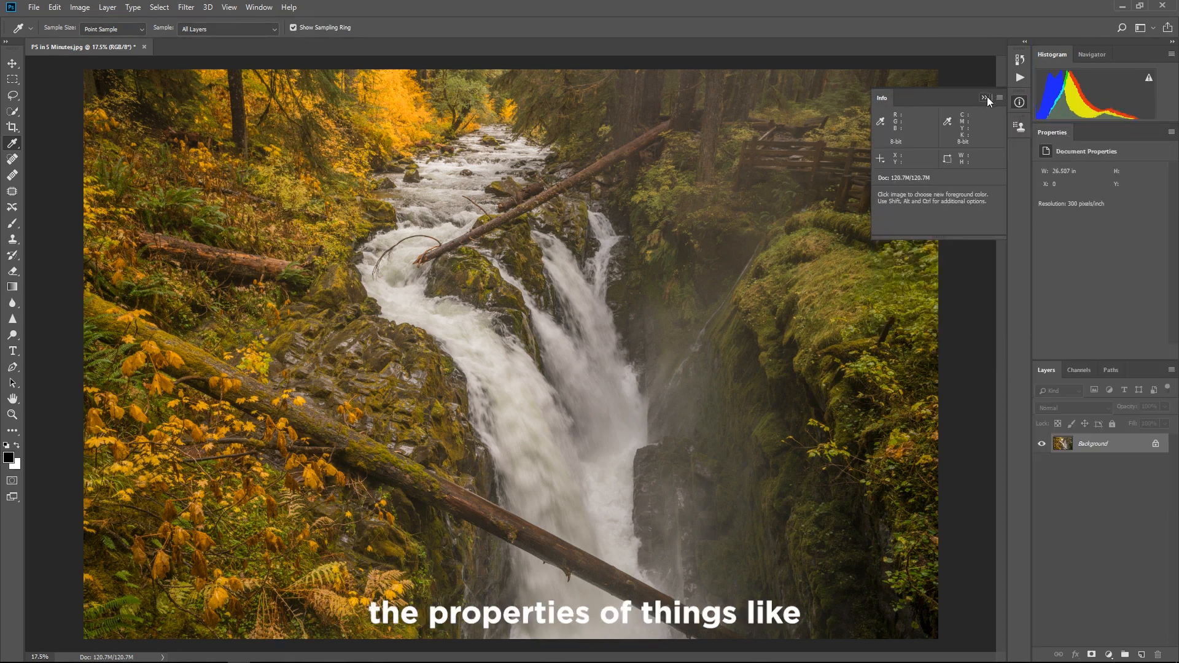
pyautogui.click(983, 98)
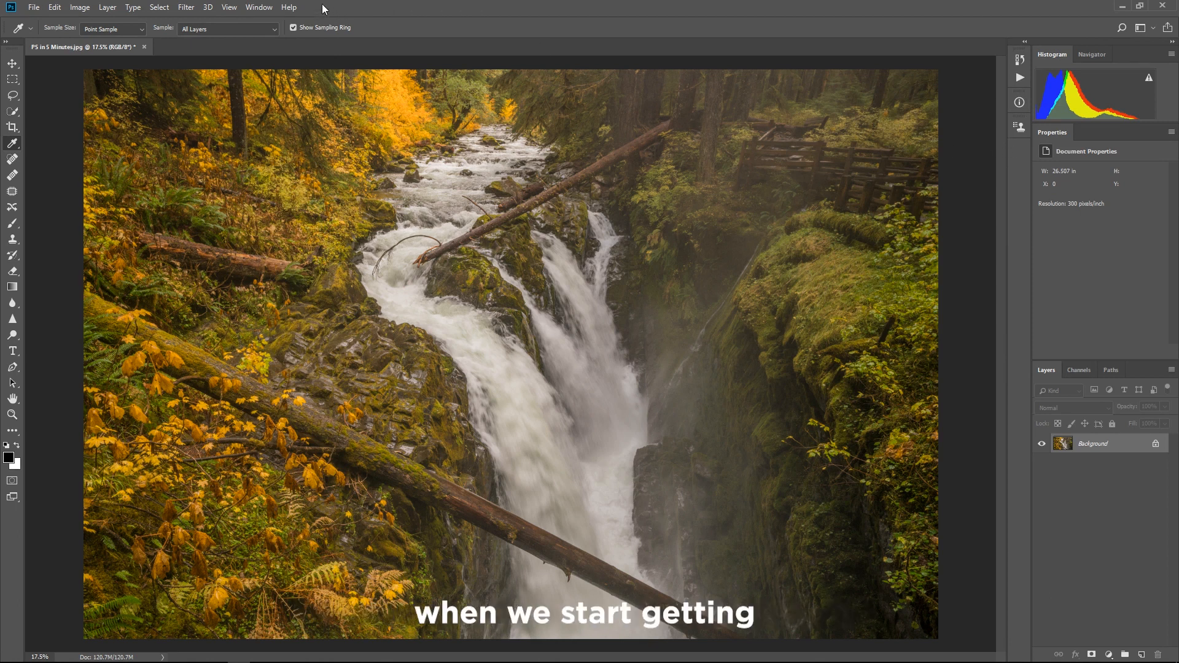
# Step: Show the History panel and dock it beside Properties
pyautogui.click(259, 7)
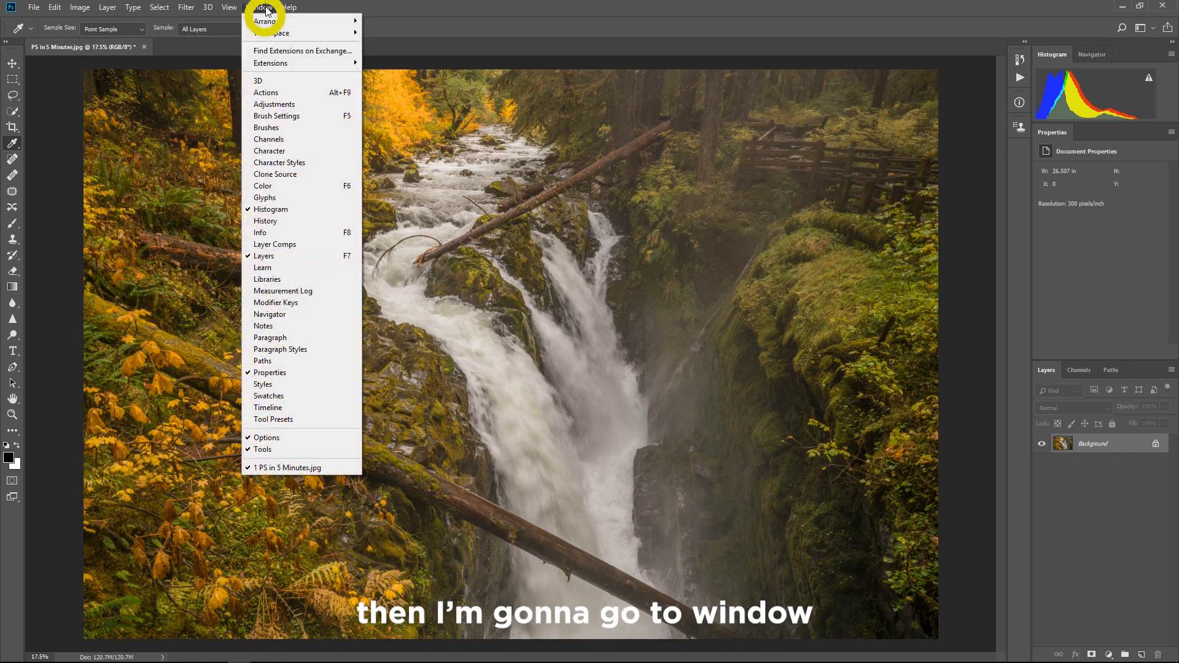
pyautogui.click(264, 220)
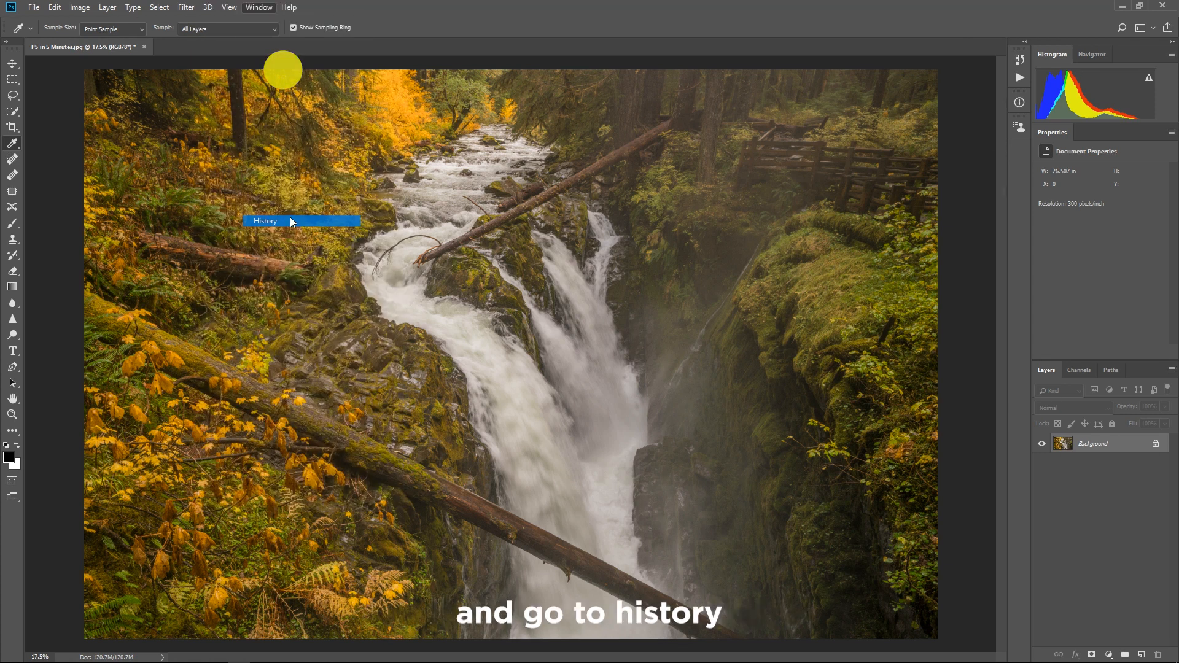
pyautogui.click(264, 221)
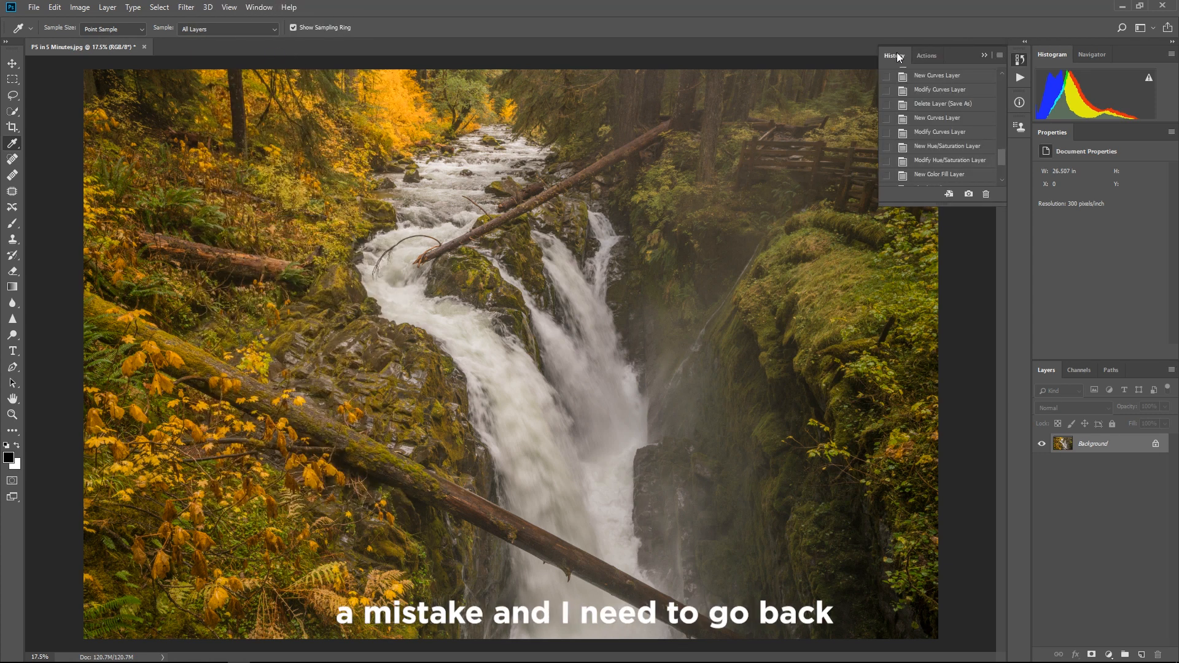
pyautogui.click(927, 55)
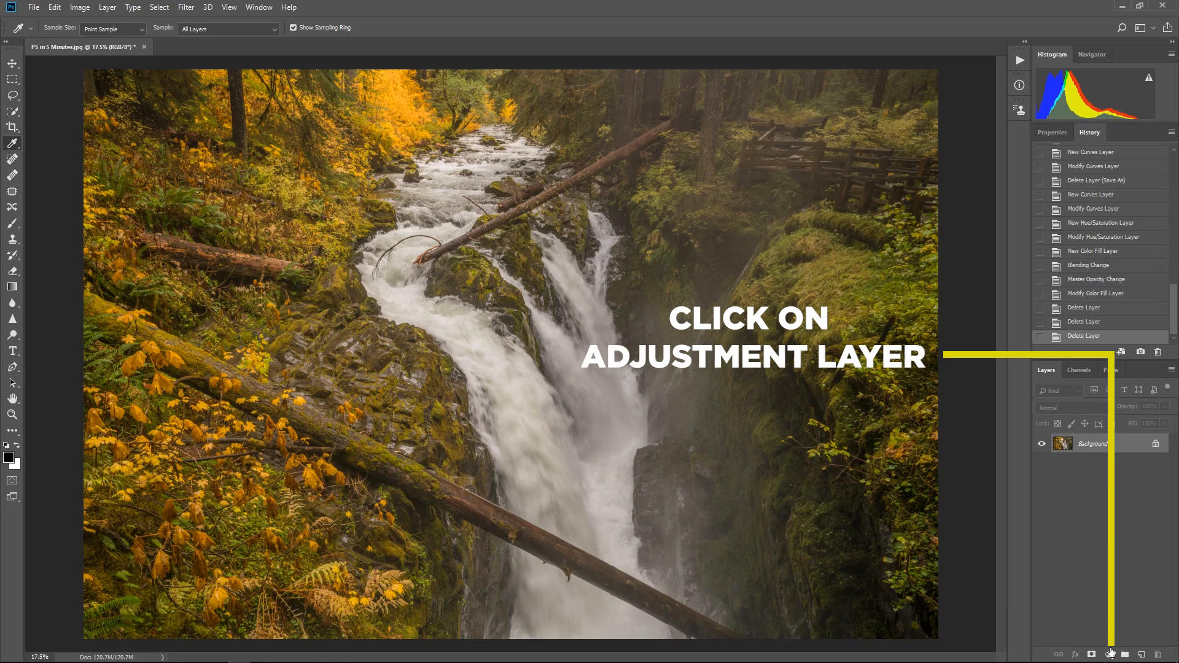
# Step: Add a Curves adjustment layer and reshape its curve to brighten and add contrast
pyautogui.click(1092, 653)
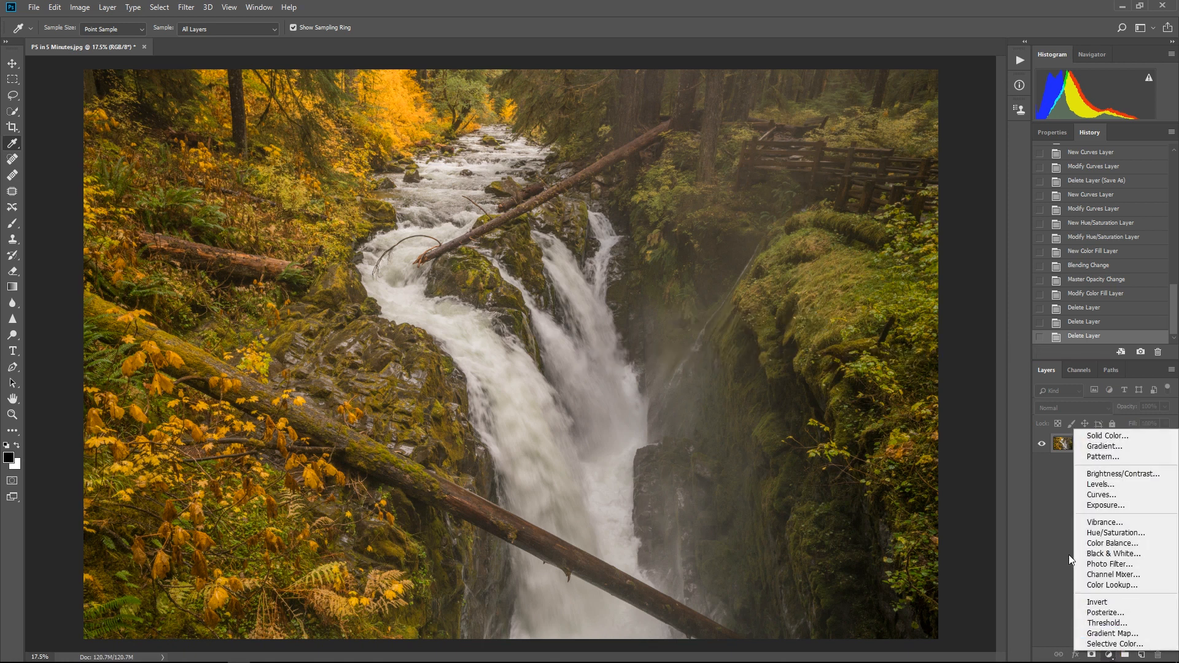
pyautogui.click(1102, 495)
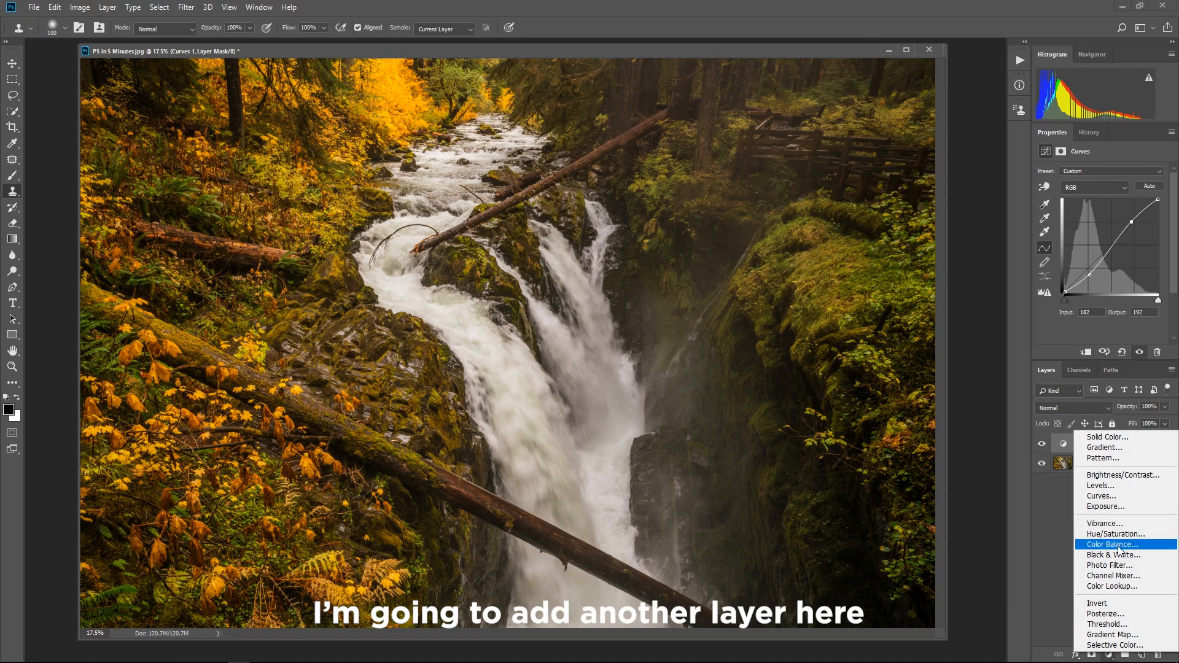
pyautogui.moveTo(1116, 534)
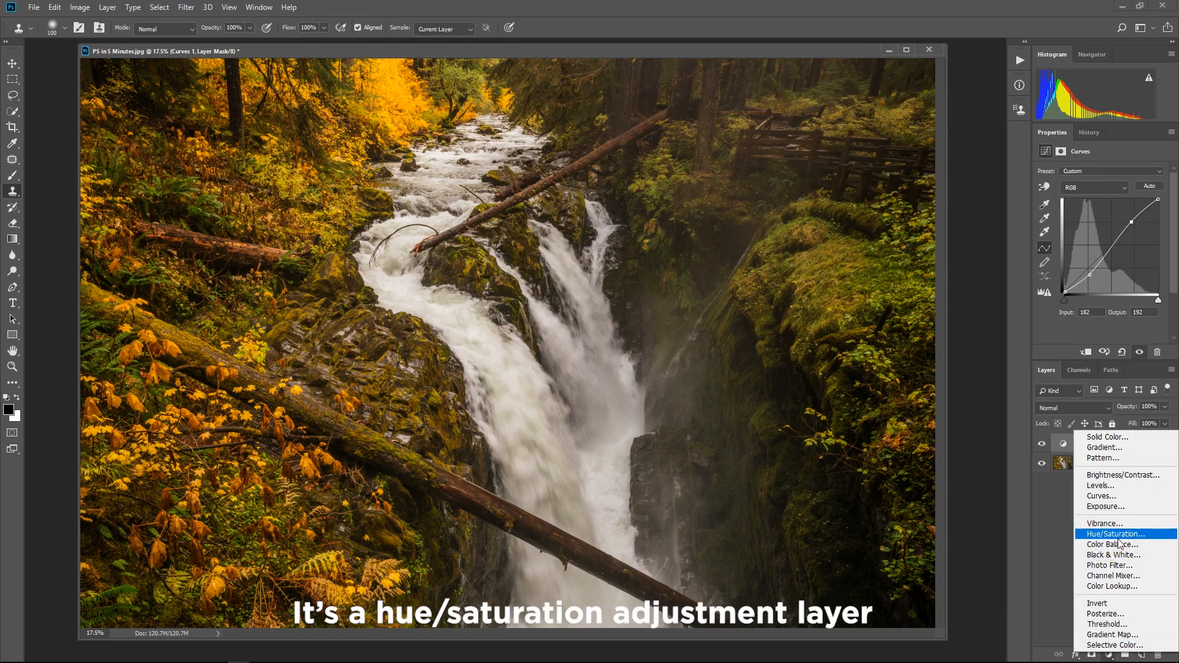
# Step: Add Hue/Saturation, sample the foliage, and set Yellows to Hue -7, Saturation +13, Lightness +10
pyautogui.click(1115, 534)
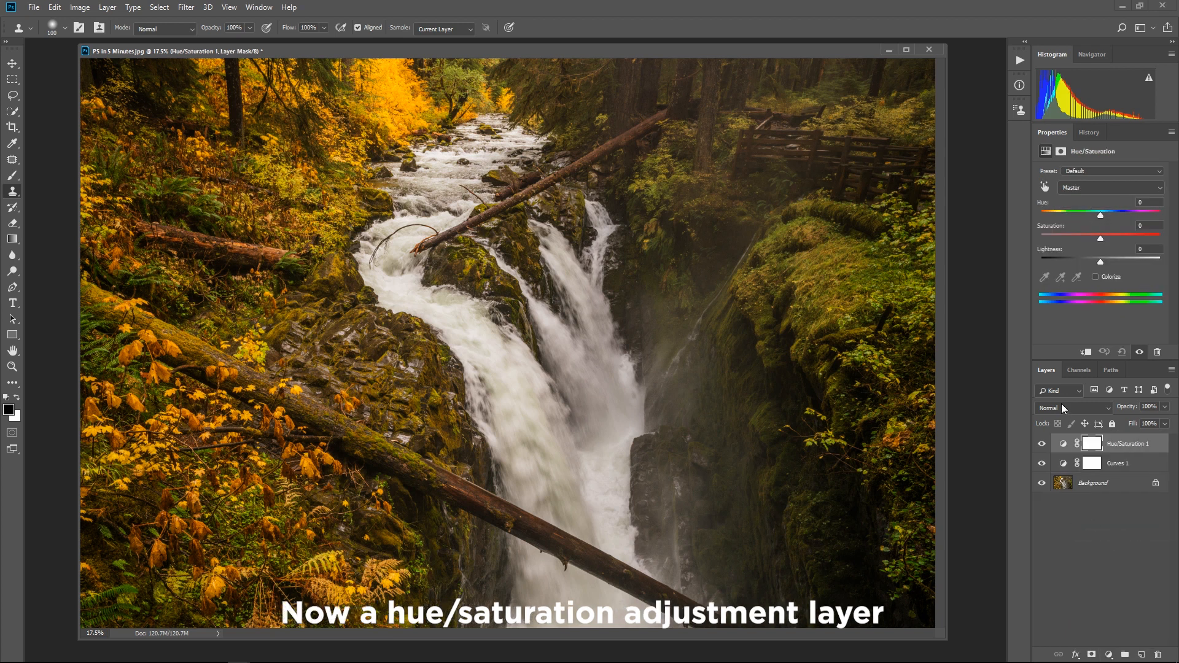
pyautogui.moveTo(1061, 382)
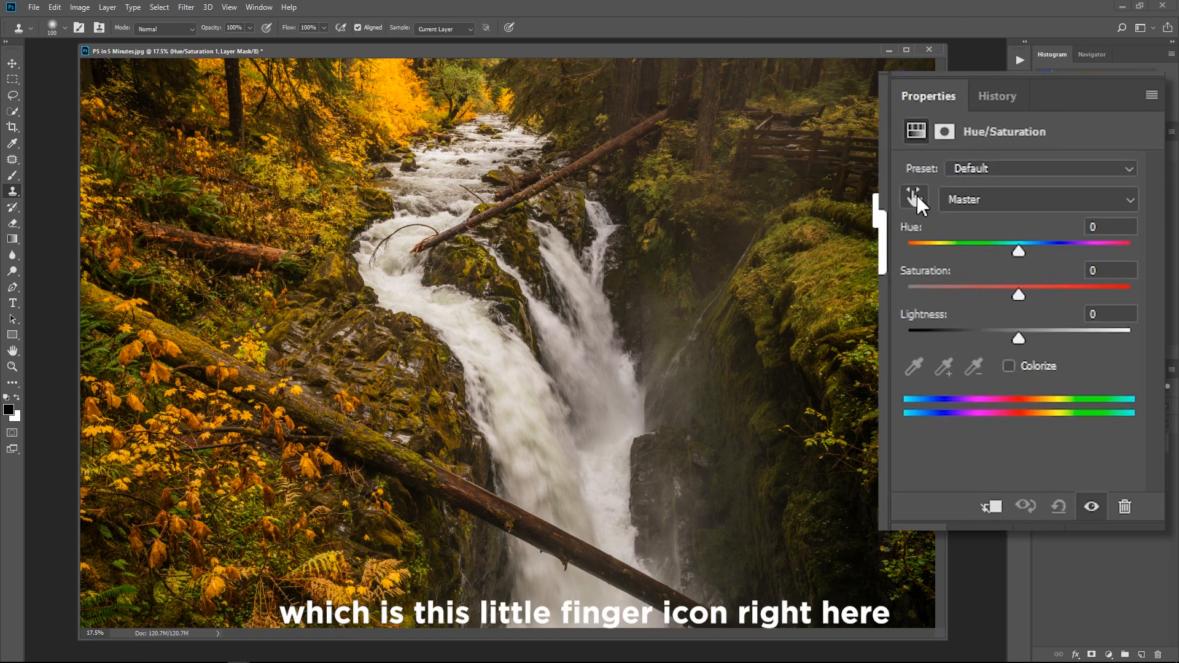
pyautogui.click(914, 194)
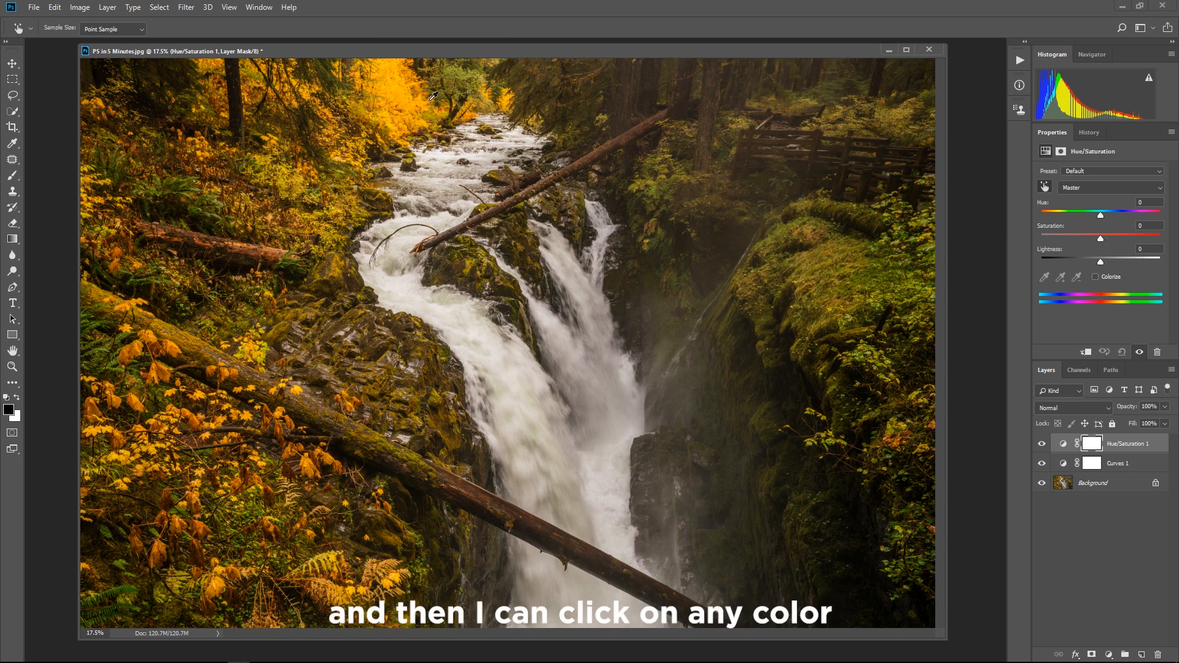
pyautogui.click(422, 94)
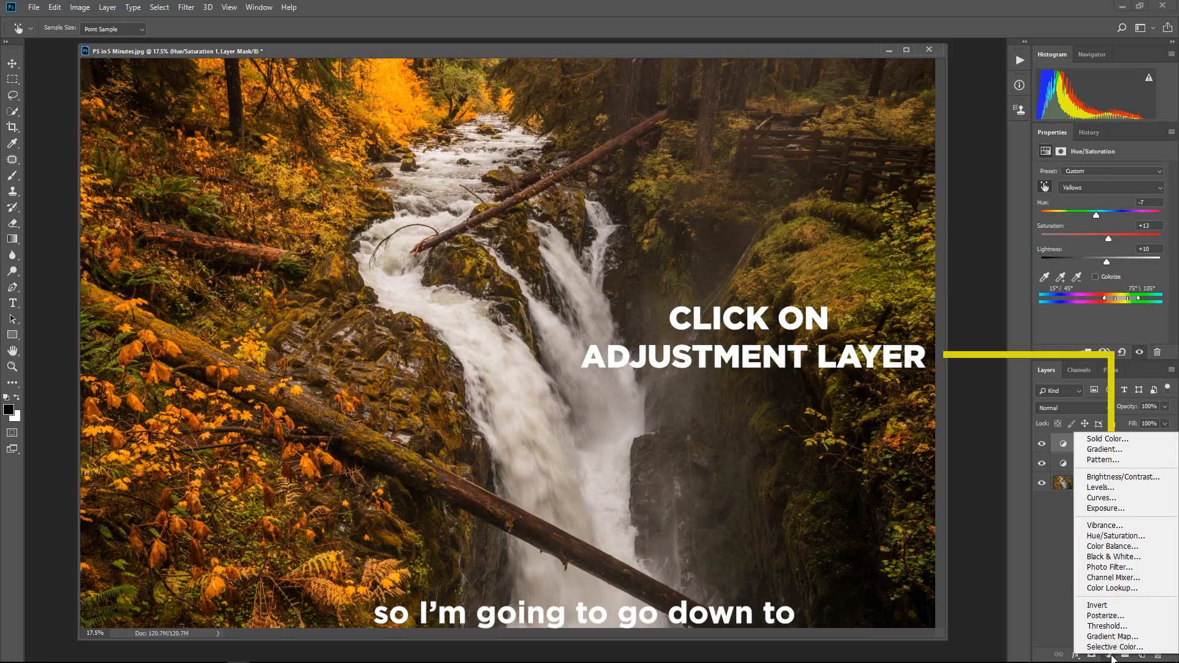
pyautogui.moveTo(1106, 439)
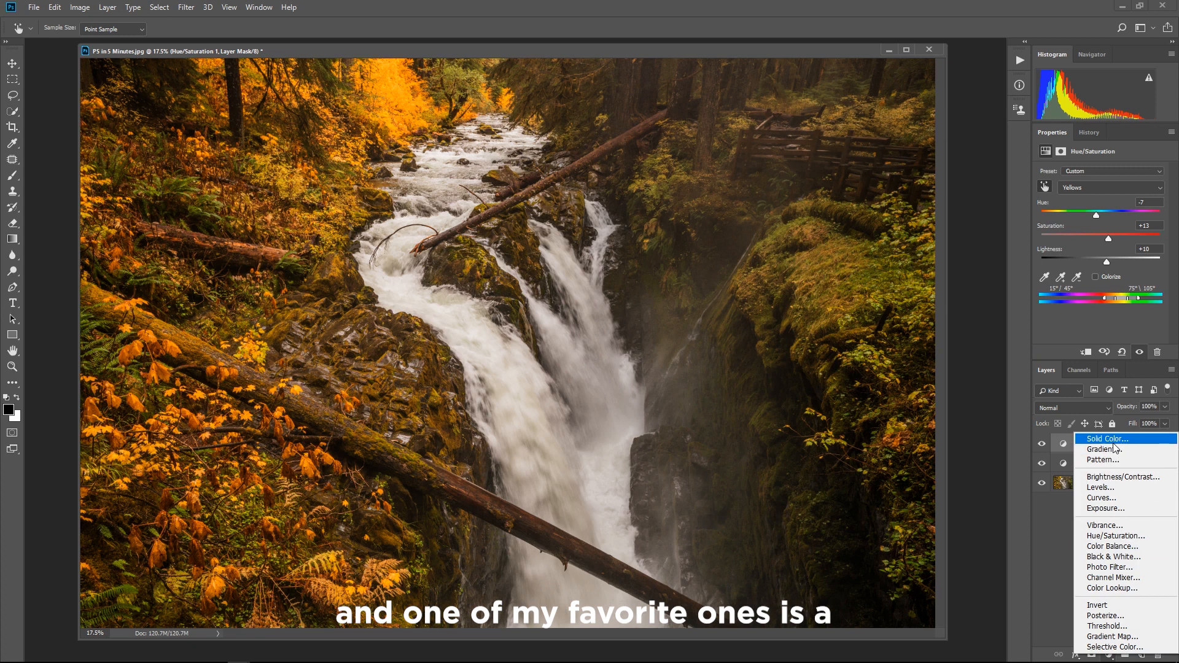
# Step: Add a Solid Color fill layer in orange a3722d
pyautogui.click(1105, 438)
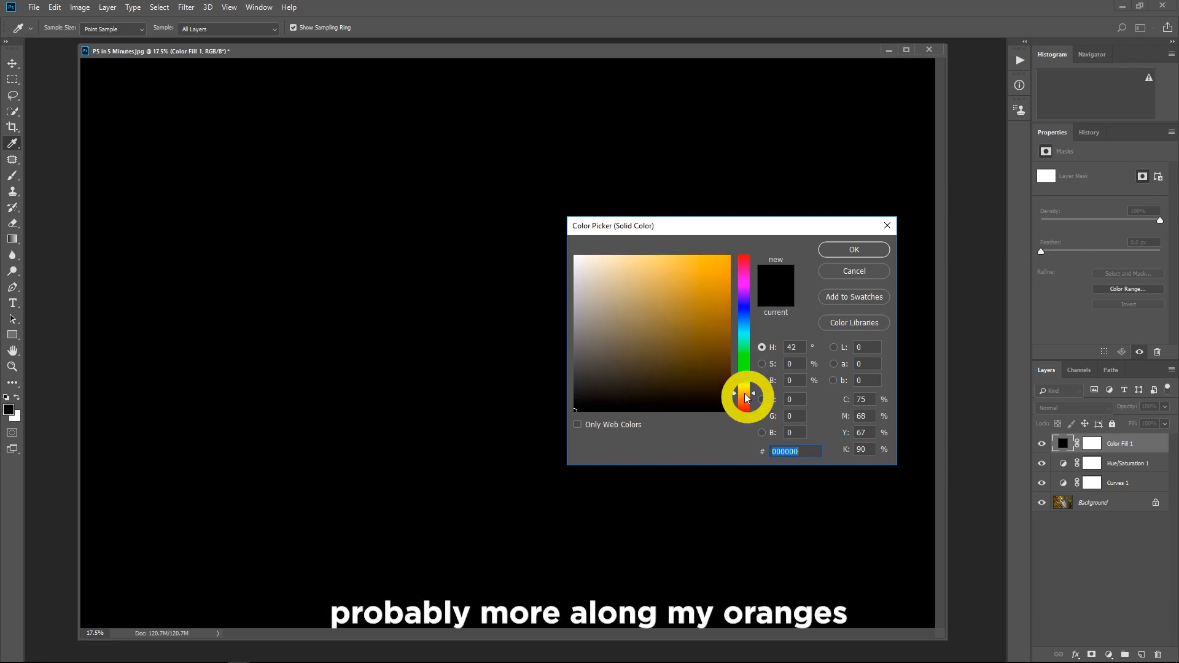
pyautogui.click(687, 311)
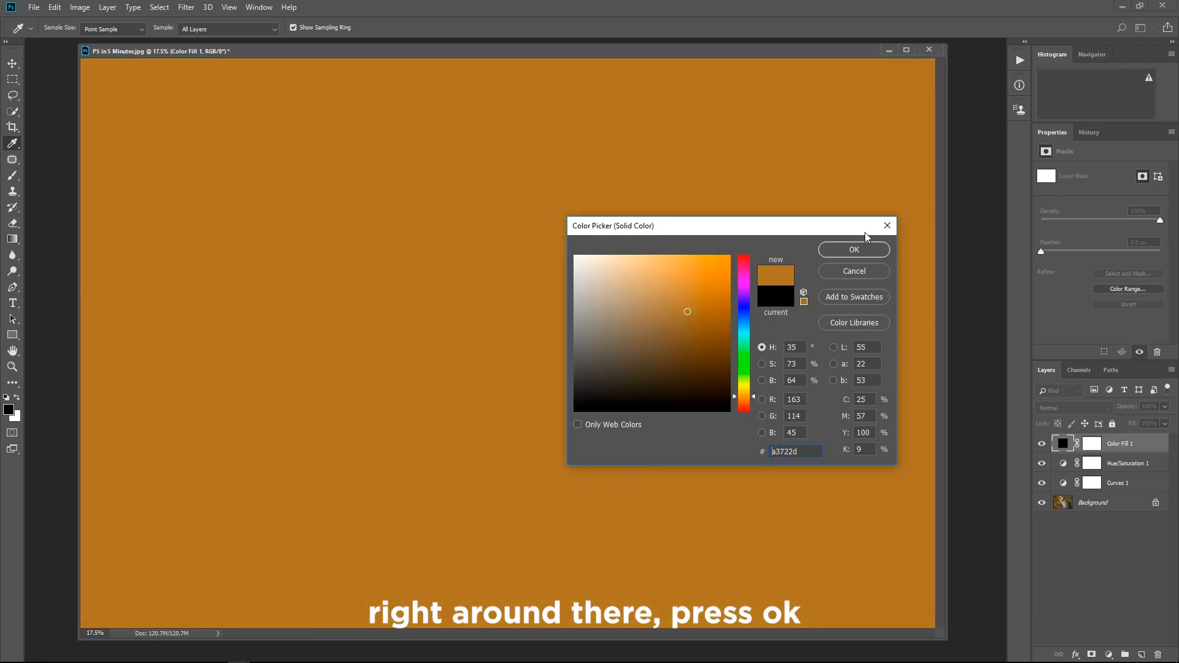
pyautogui.click(854, 250)
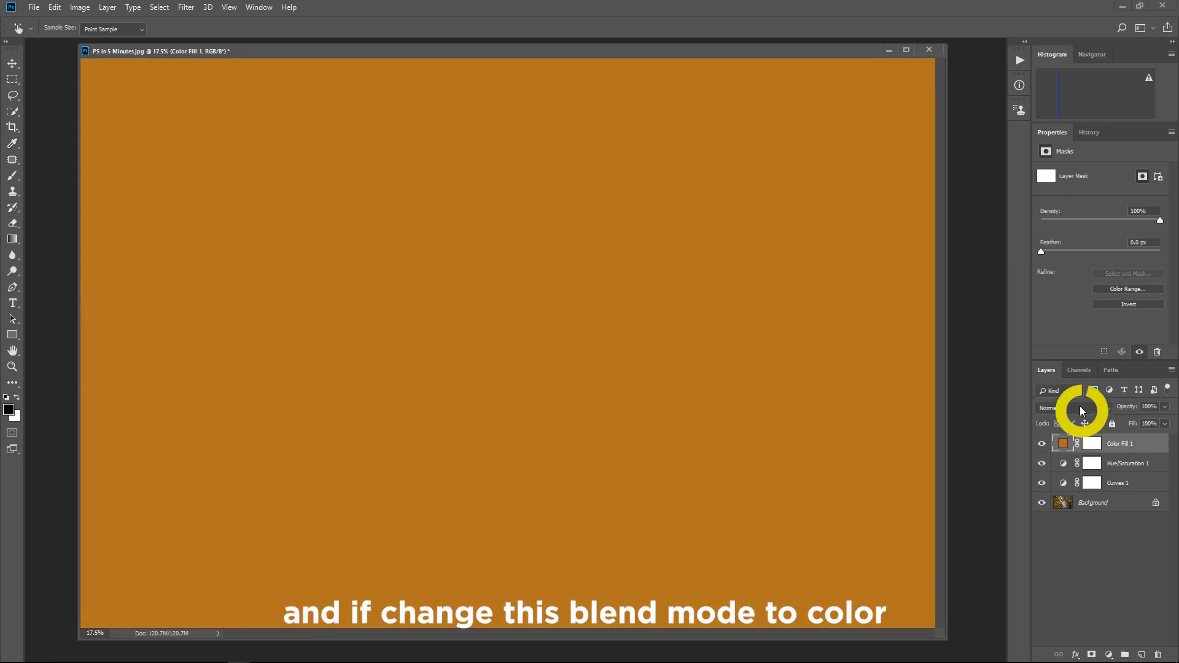
# Step: Set Color Fill 1 to Color blend mode at 21% opacity and toggle it to compare
pyautogui.click(1073, 408)
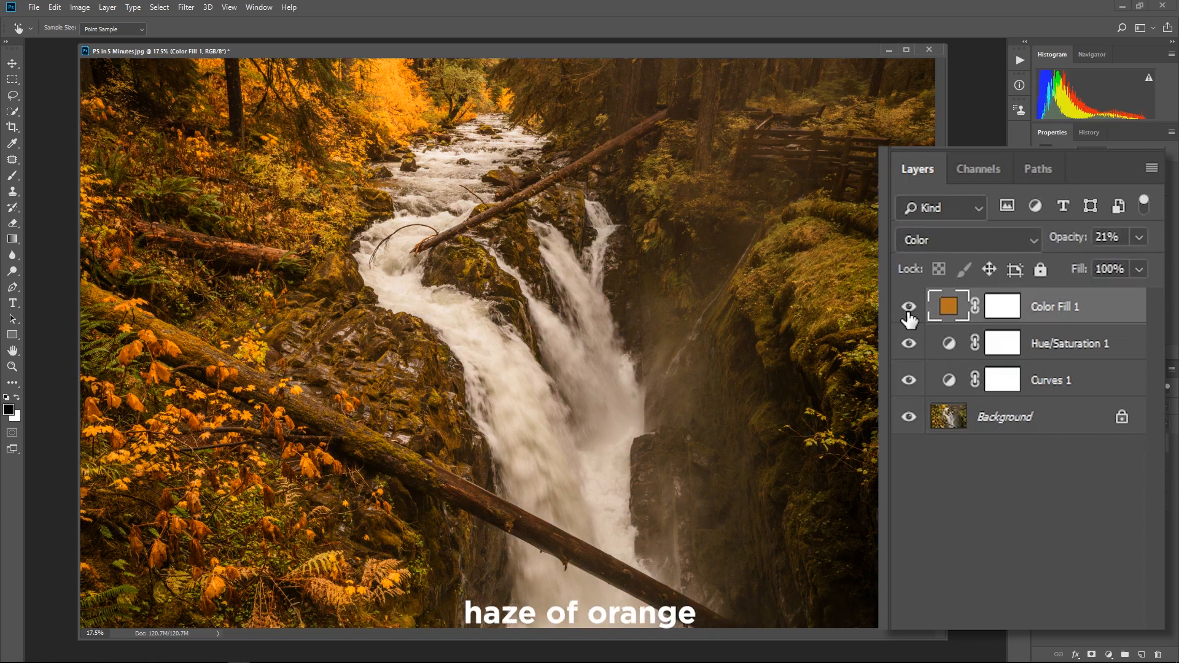
pyautogui.click(1002, 306)
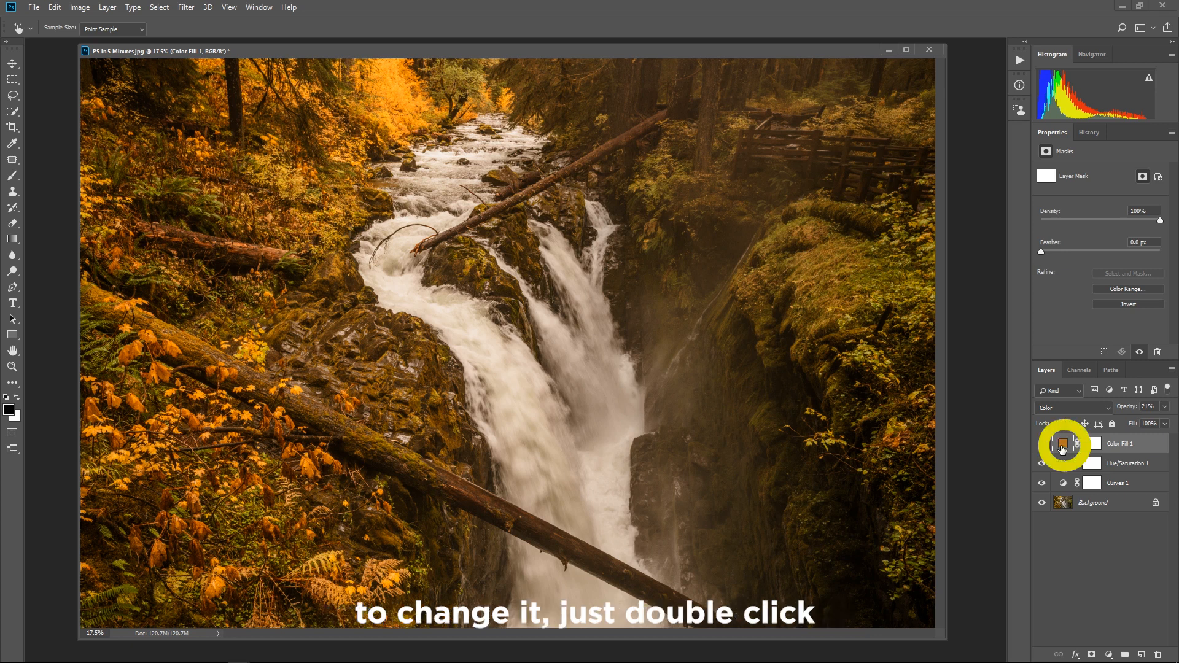
# Step: Change the Color Fill 1 colour to golden orange a3862d
pyautogui.doubleClick(1062, 443)
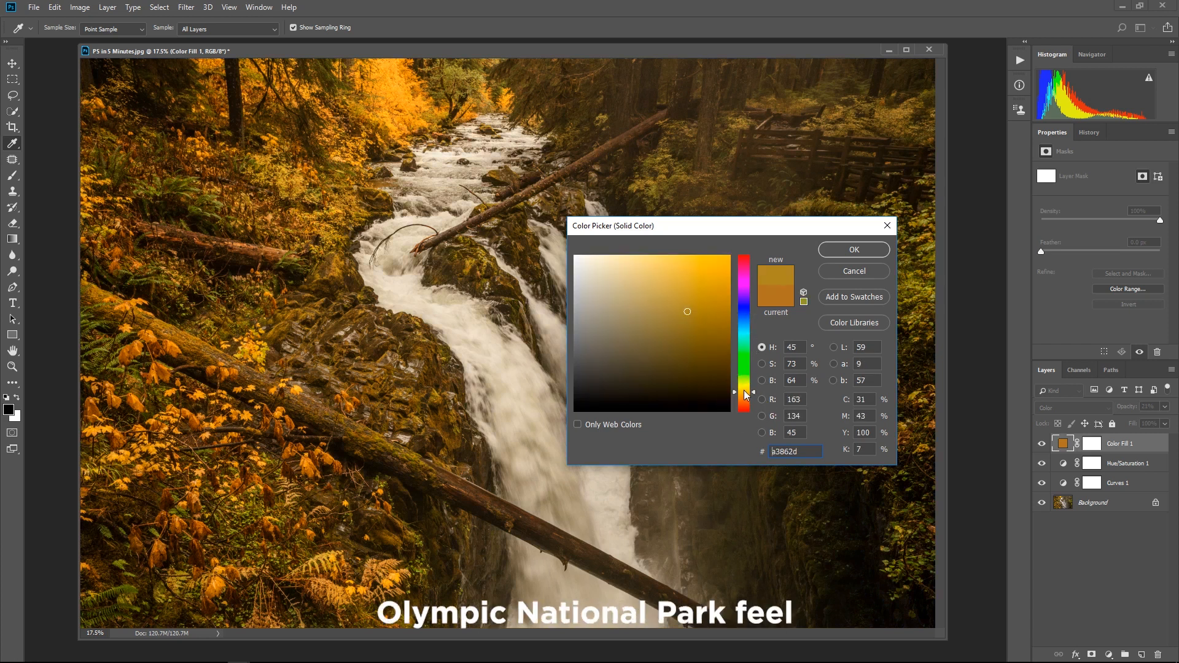
pyautogui.click(853, 250)
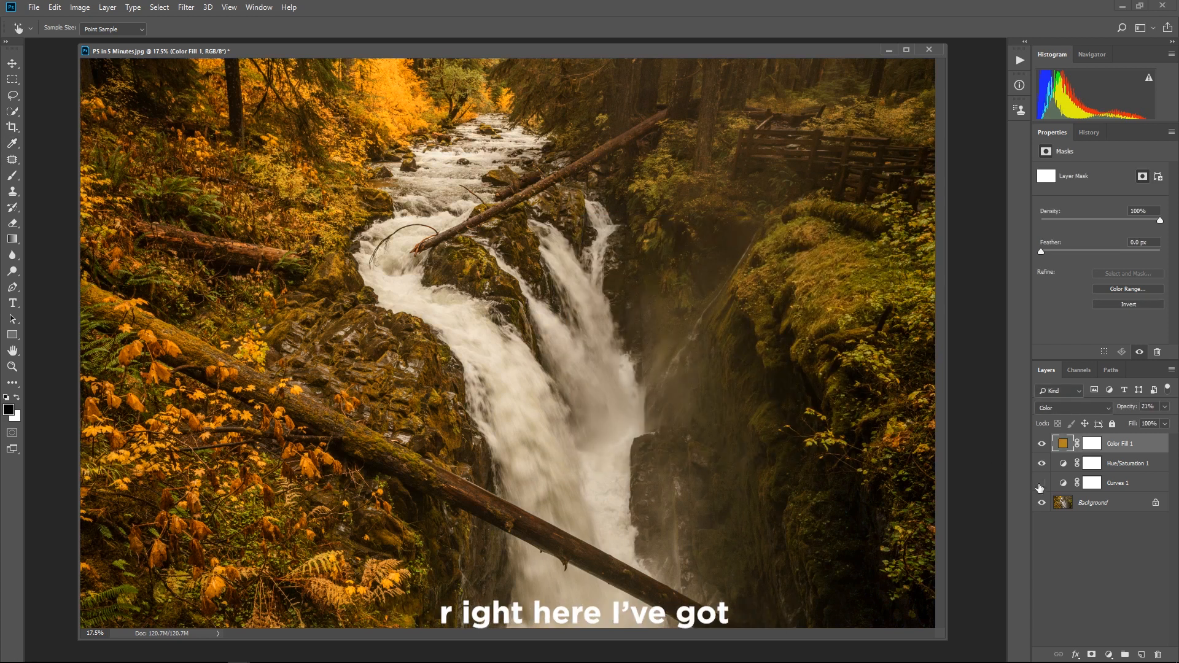
pyautogui.click(1043, 482)
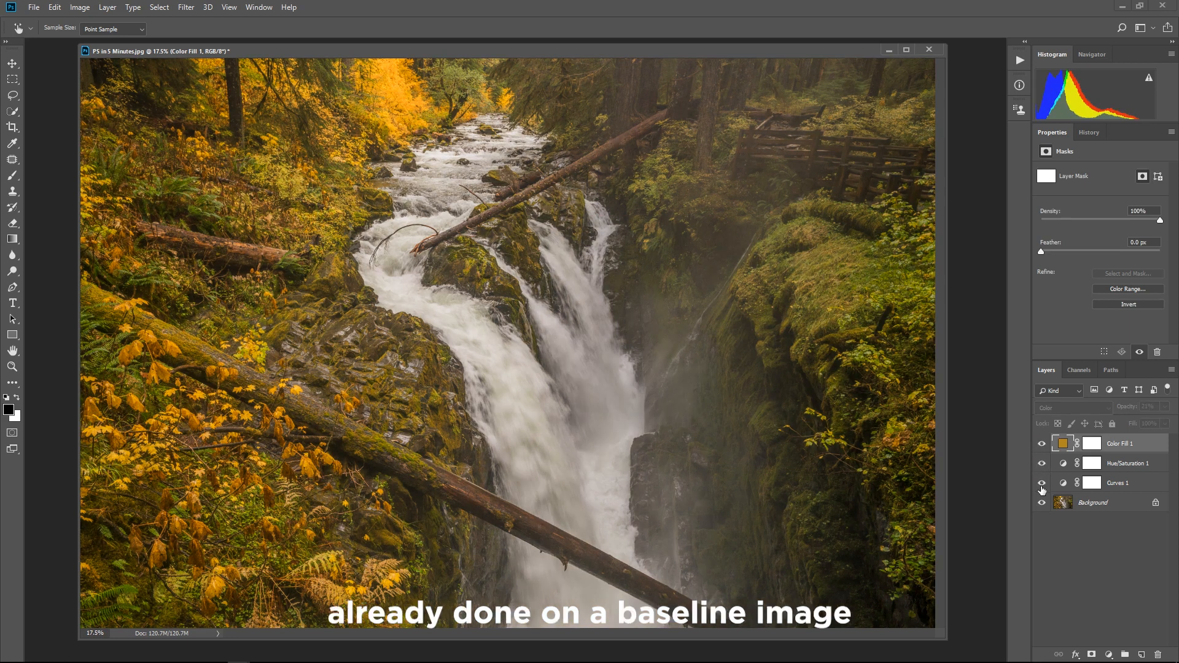
pyautogui.click(1042, 483)
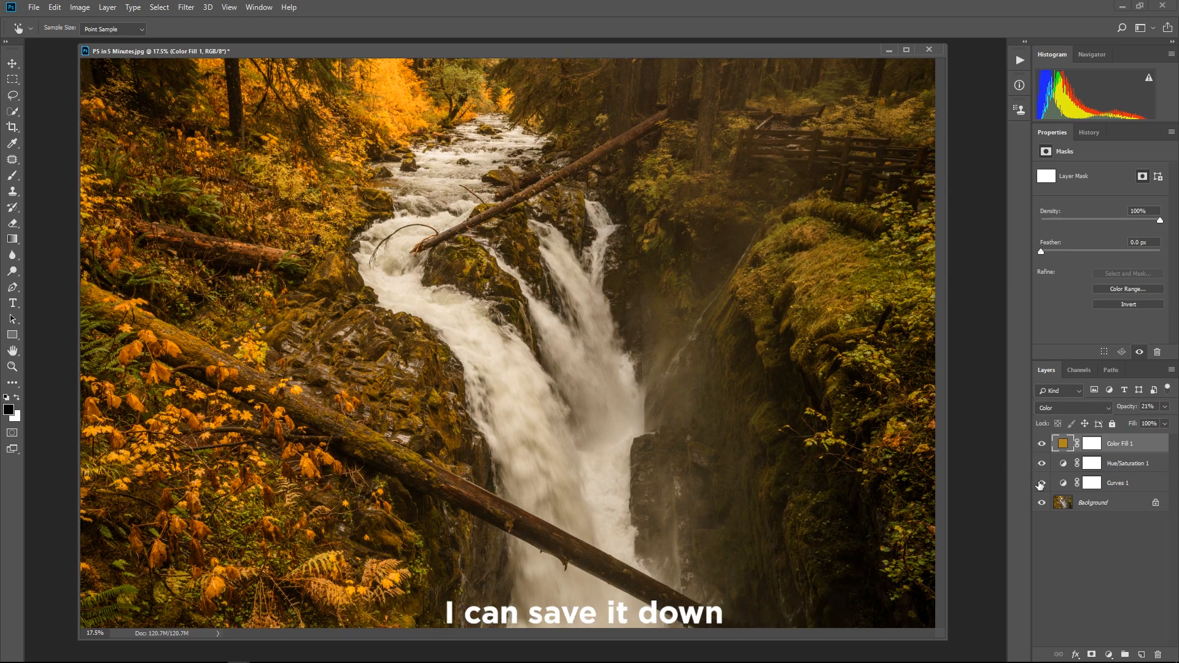